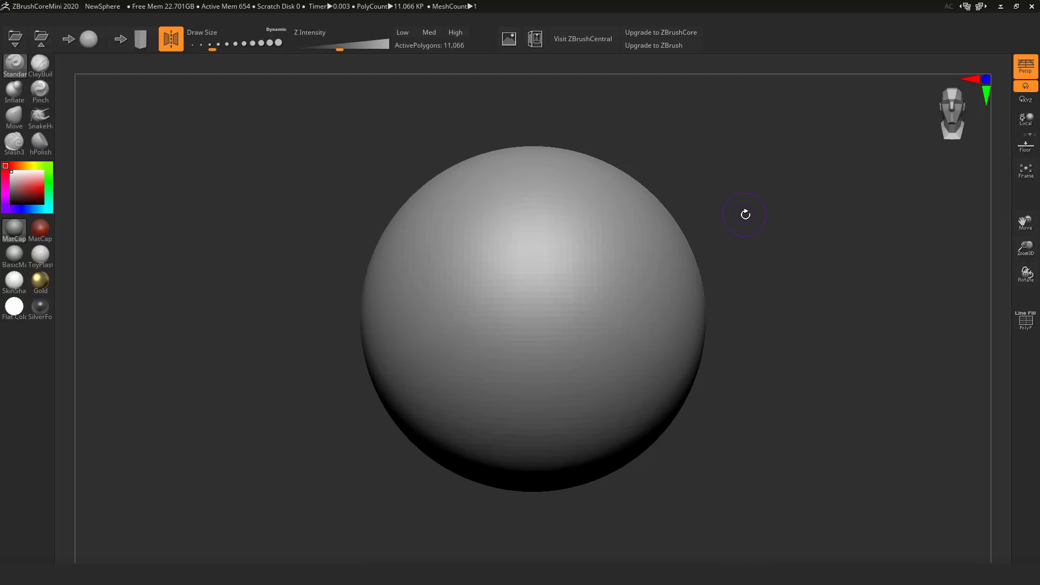
{"action": "mouse_move", "coordinate": [750, 214]}
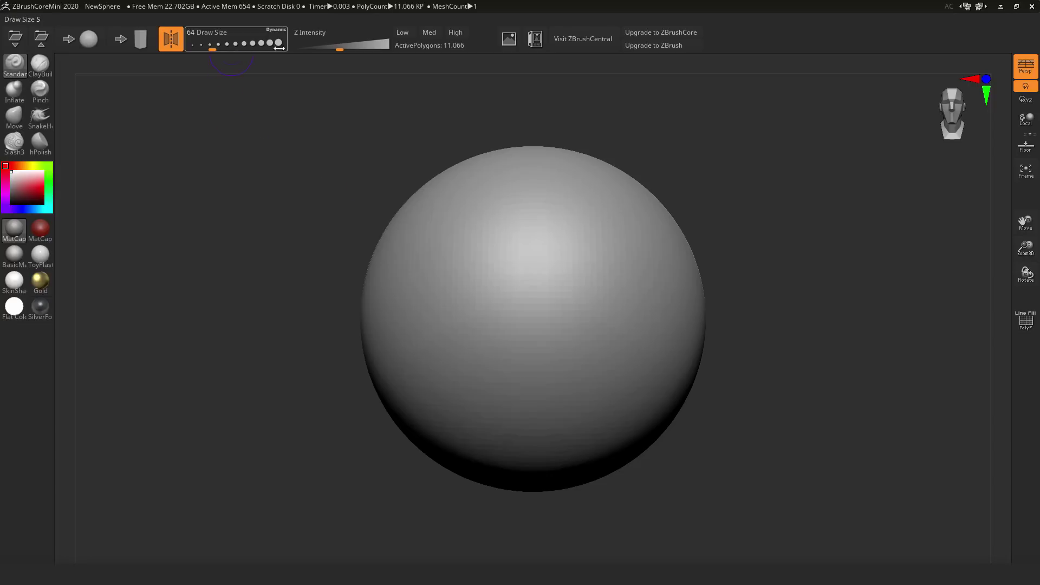
Step: Start a NewStone mesh and rotate the stone head to view it front and side
{"action": "left_click", "coordinate": [40, 117]}
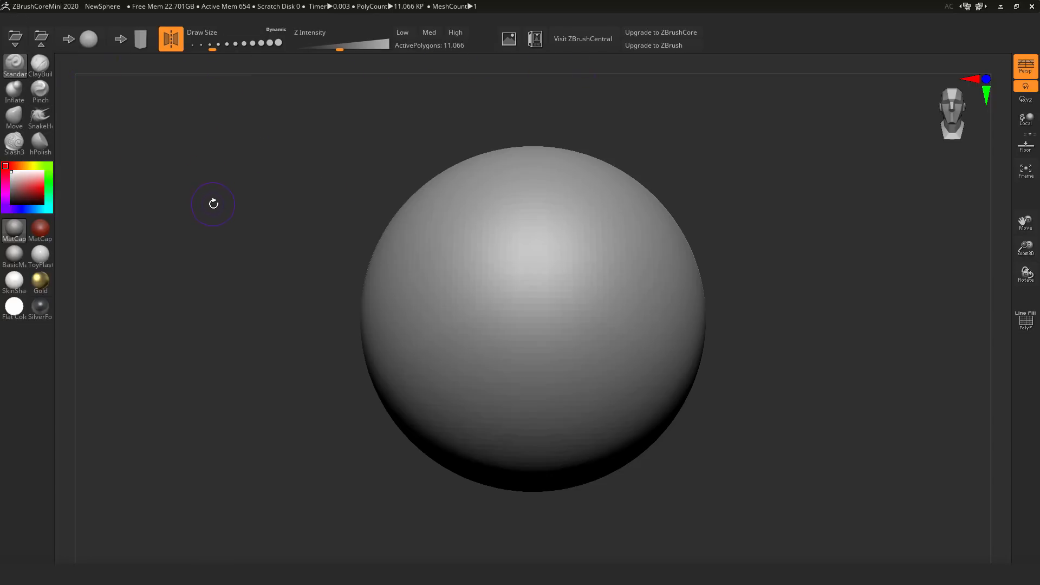
{"action": "mouse_move", "coordinate": [88, 39]}
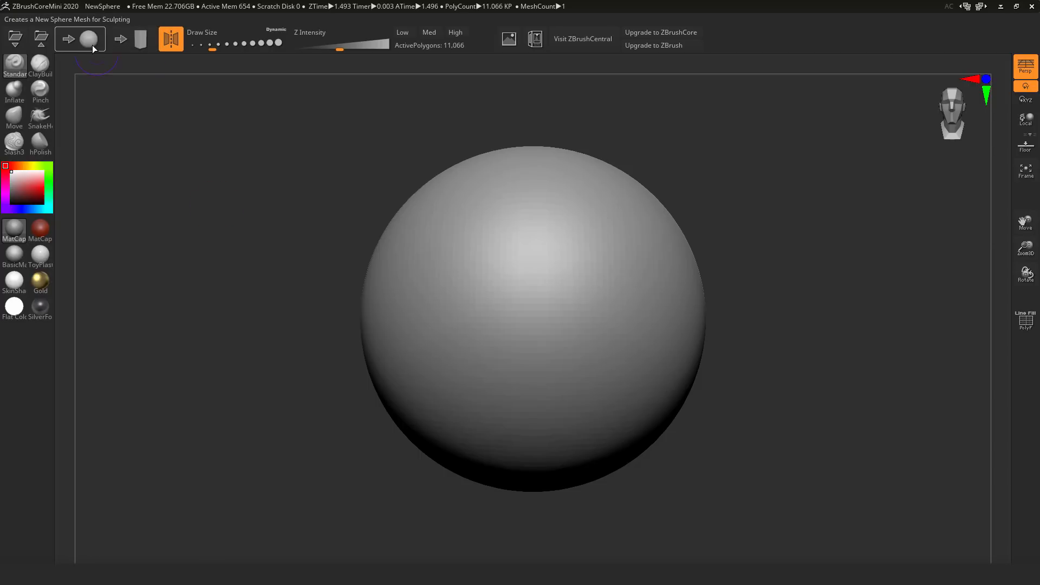
{"action": "mouse_move", "coordinate": [142, 39]}
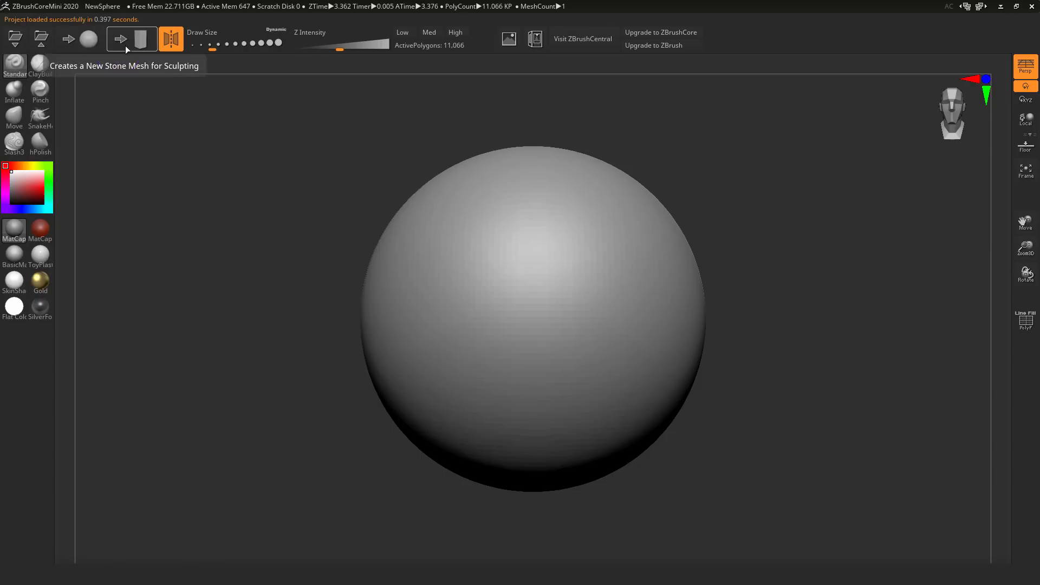
{"action": "left_click", "coordinate": [143, 39]}
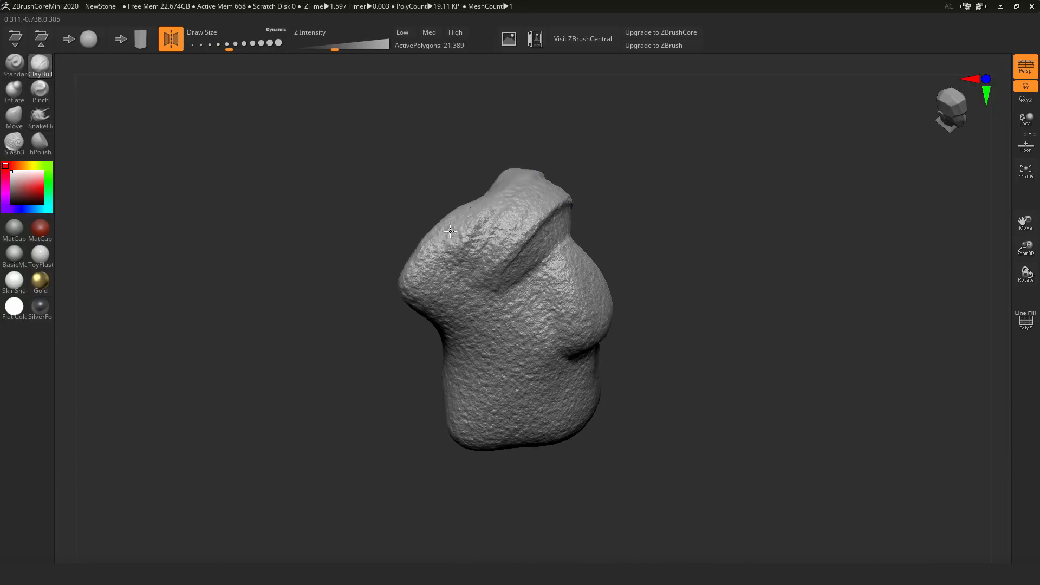
{"action": "left_click_drag", "start_coordinate": [451, 232], "coordinate": [525, 371]}
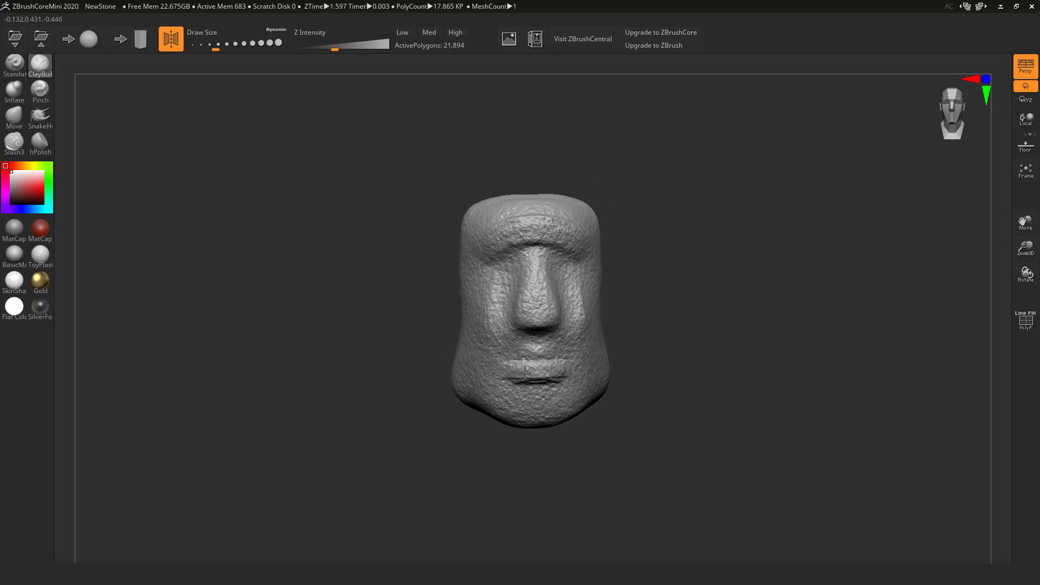
{"action": "left_click_drag", "start_coordinate": [524, 371], "coordinate": [838, 265]}
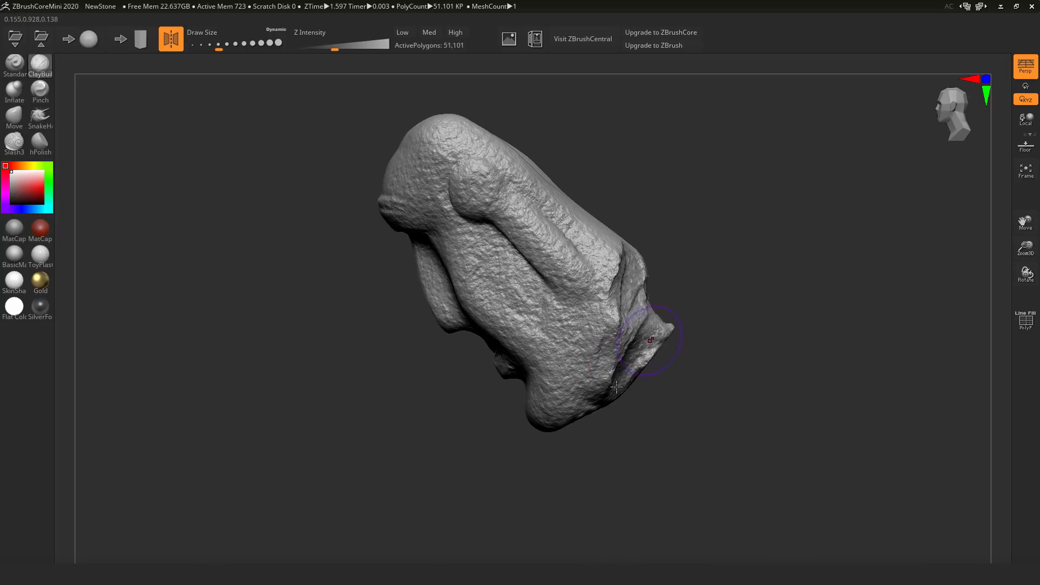
Step: Orbit the loaded Moai head into a three-quarter view
{"action": "left_click_drag", "start_coordinate": [617, 387], "coordinate": [563, 247]}
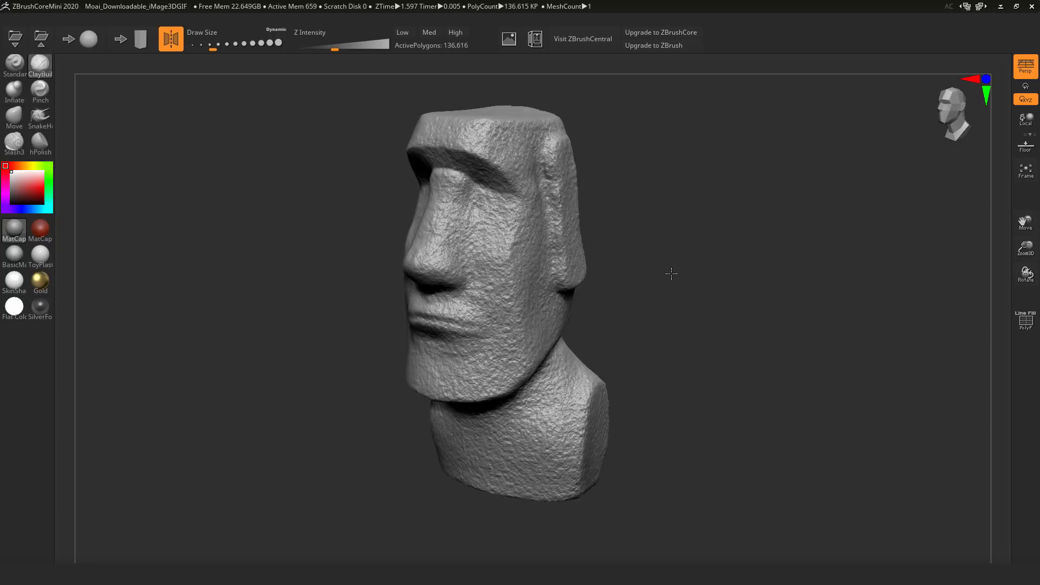
{"action": "left_click_drag", "start_coordinate": [670, 273], "coordinate": [694, 267]}
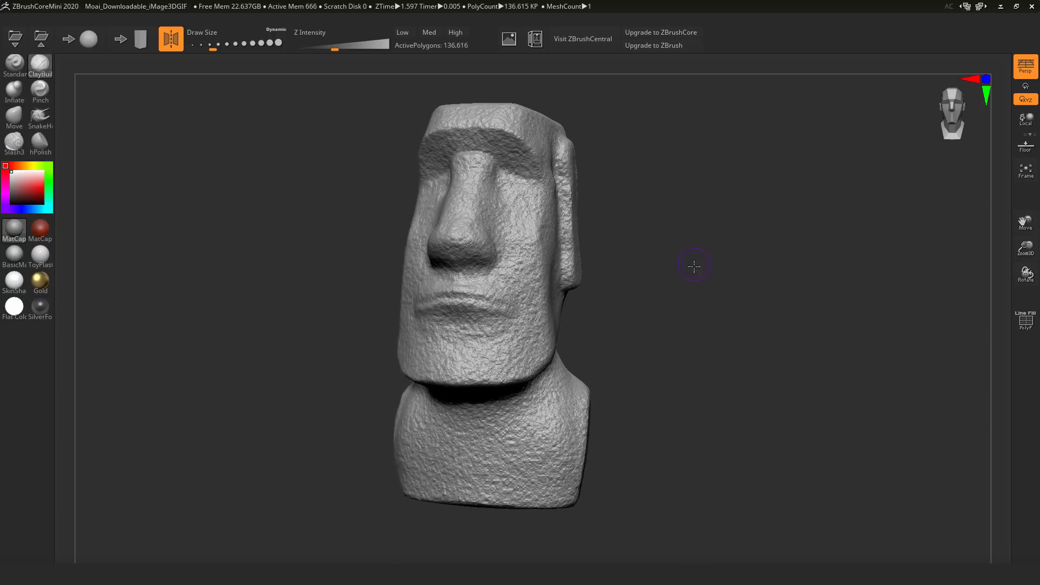
{"action": "left_click_drag", "start_coordinate": [695, 267], "coordinate": [663, 281]}
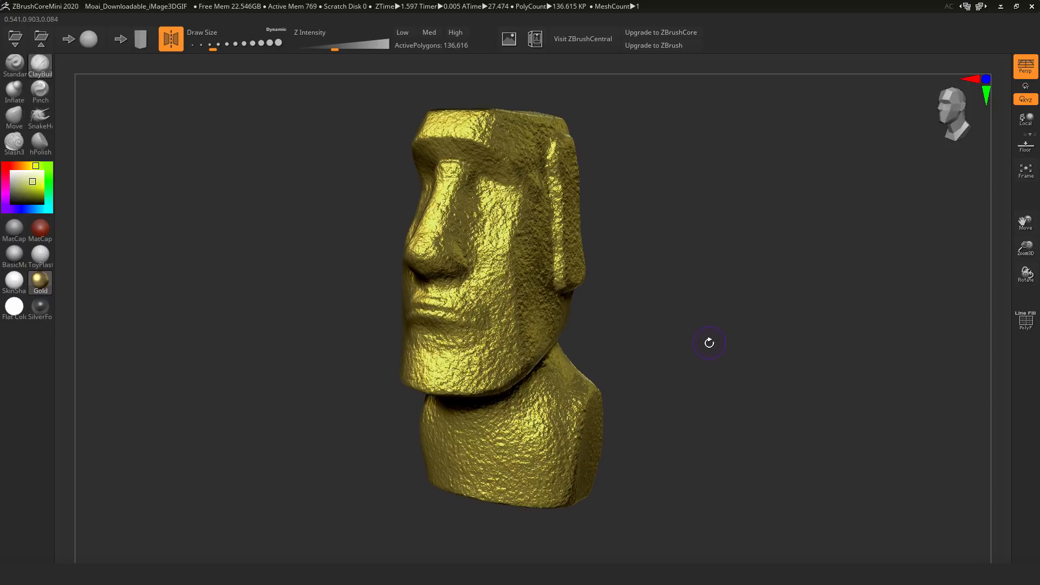
{"action": "mouse_move", "coordinate": [536, 39]}
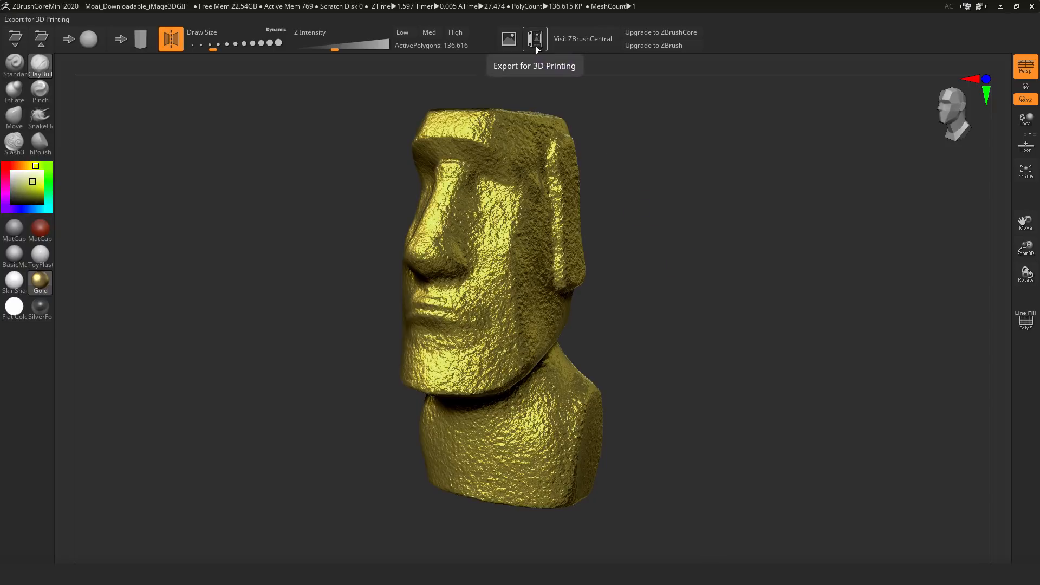
Step: Export the Moai head for 3D printing as the OBJ file 3DPrint_Moai
{"action": "left_click", "coordinate": [535, 39]}
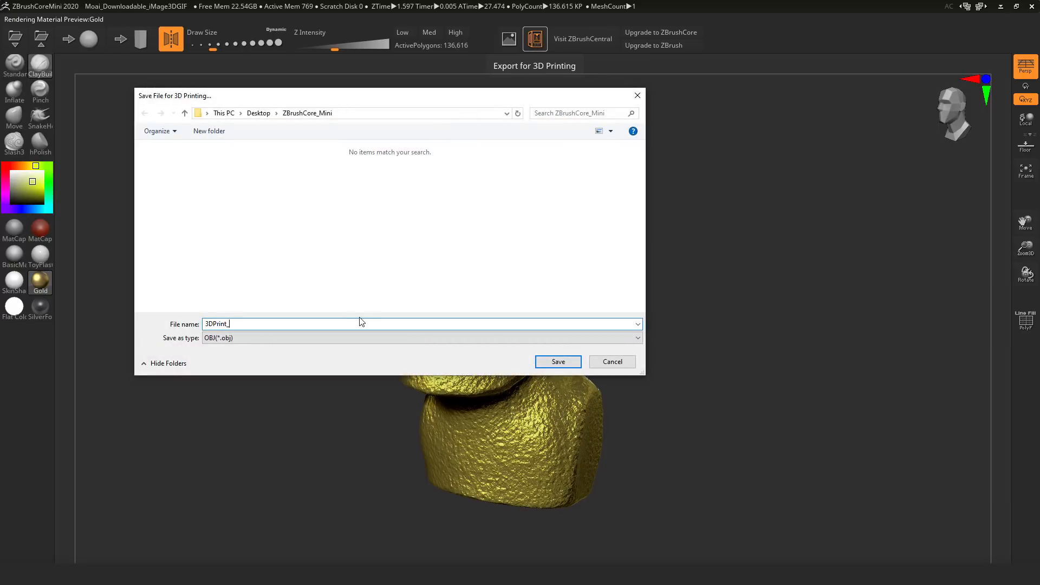
{"action": "type", "text": "Moai"}
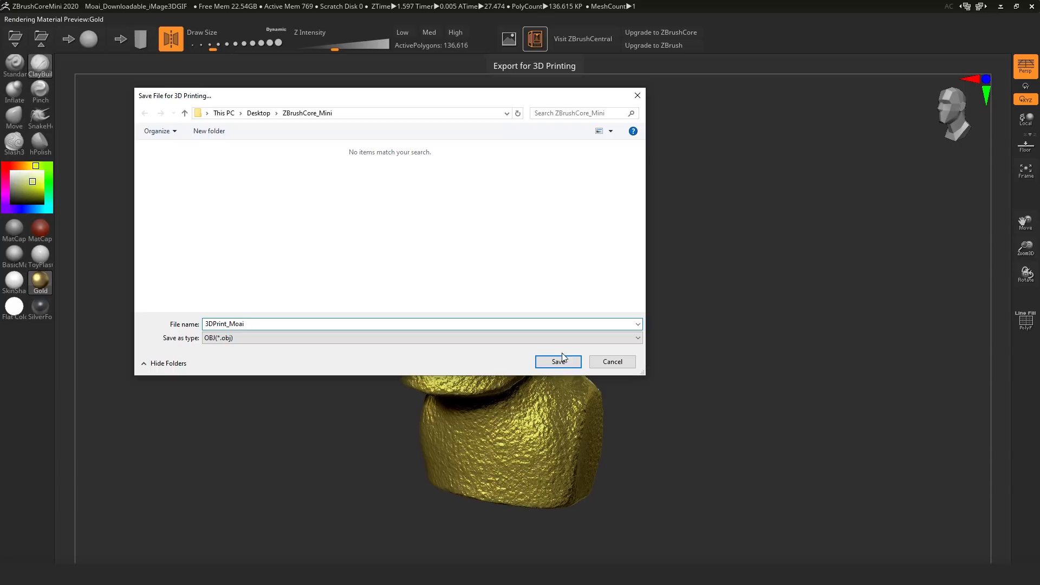
{"action": "left_click", "coordinate": [558, 362]}
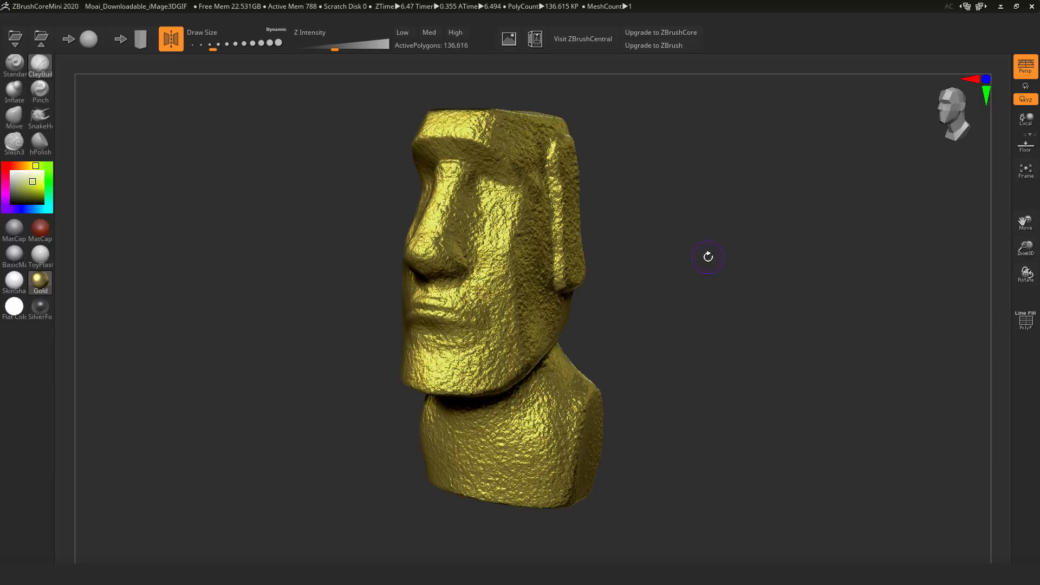
{"action": "mouse_move", "coordinate": [41, 38]}
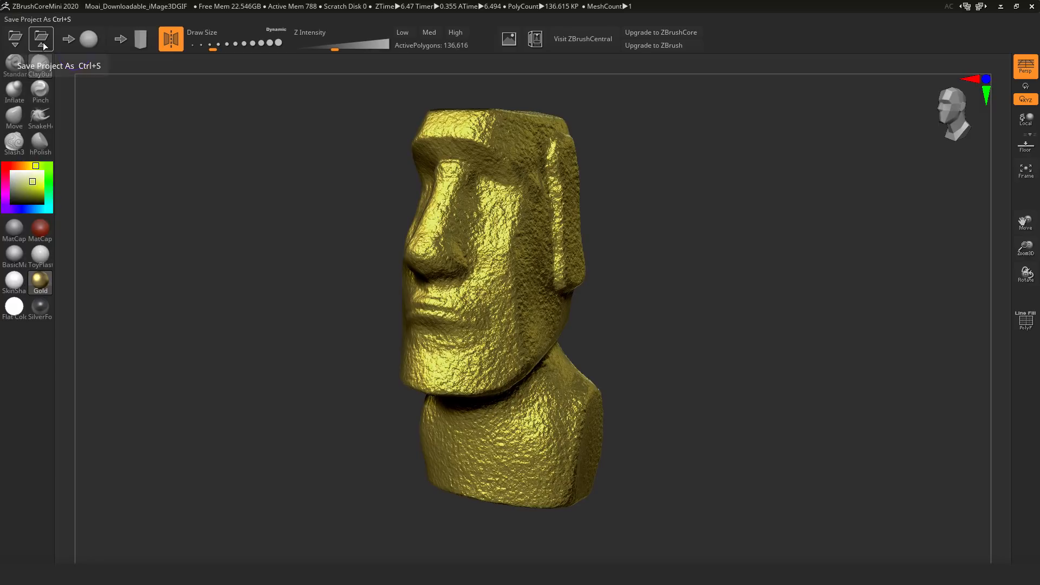
Step: Save the project as Moai_Downloadable_iMage3DGIF in iMage3D GIF format
{"action": "left_click", "coordinate": [40, 39]}
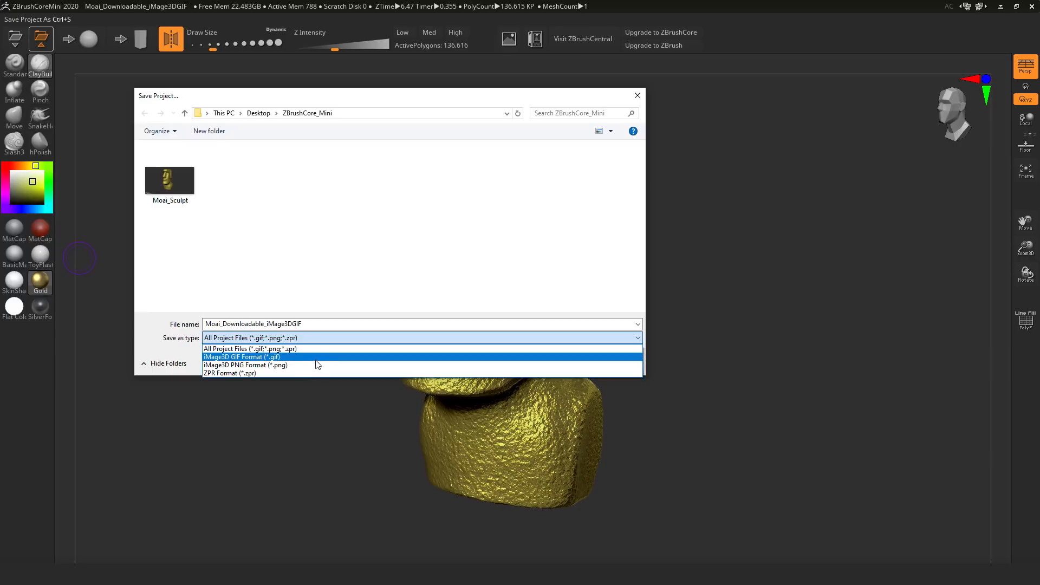
{"action": "mouse_move", "coordinate": [319, 368]}
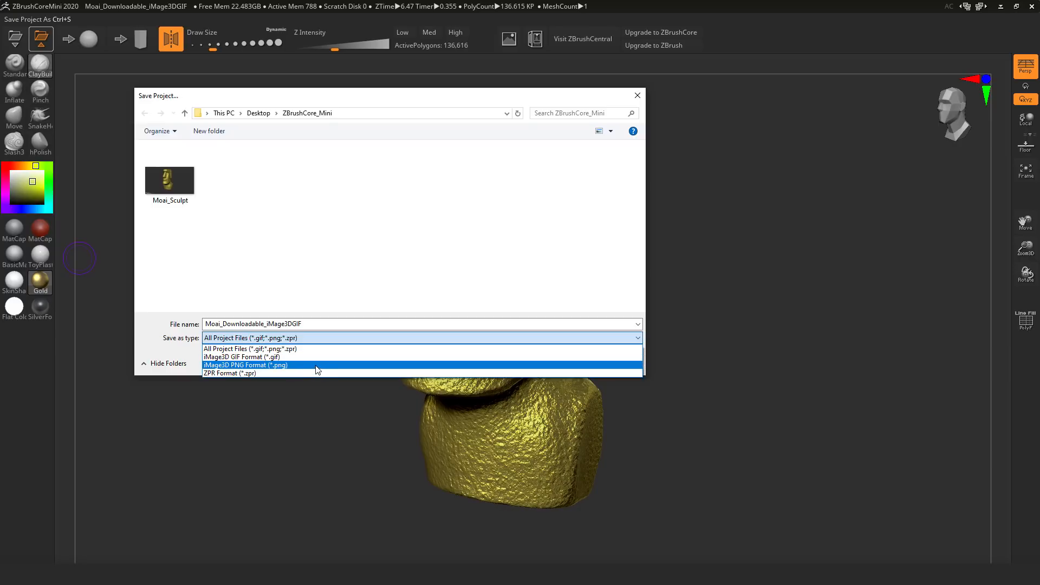
{"action": "left_click", "coordinate": [242, 358]}
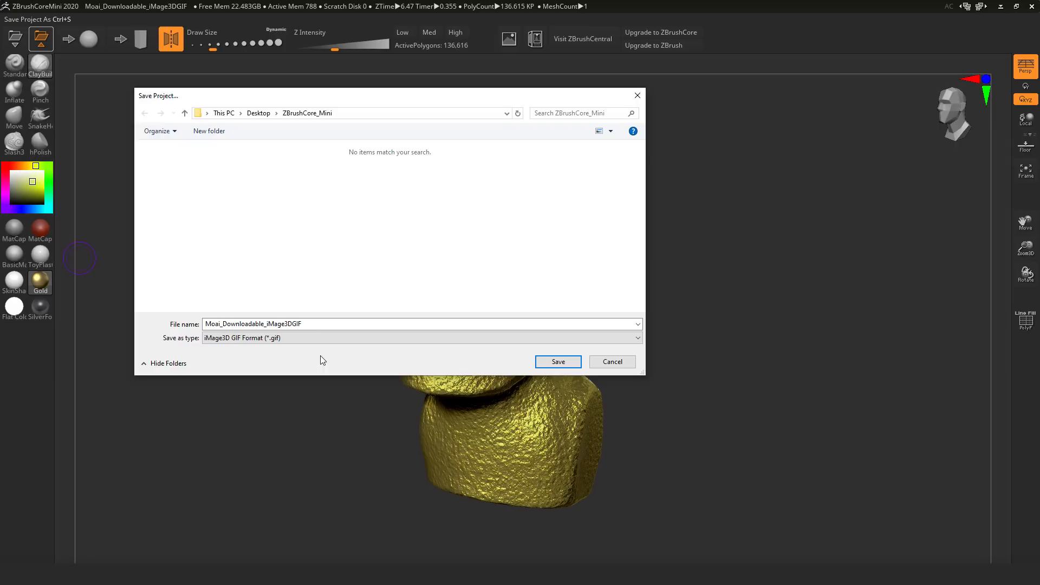
{"action": "left_click", "coordinate": [558, 362]}
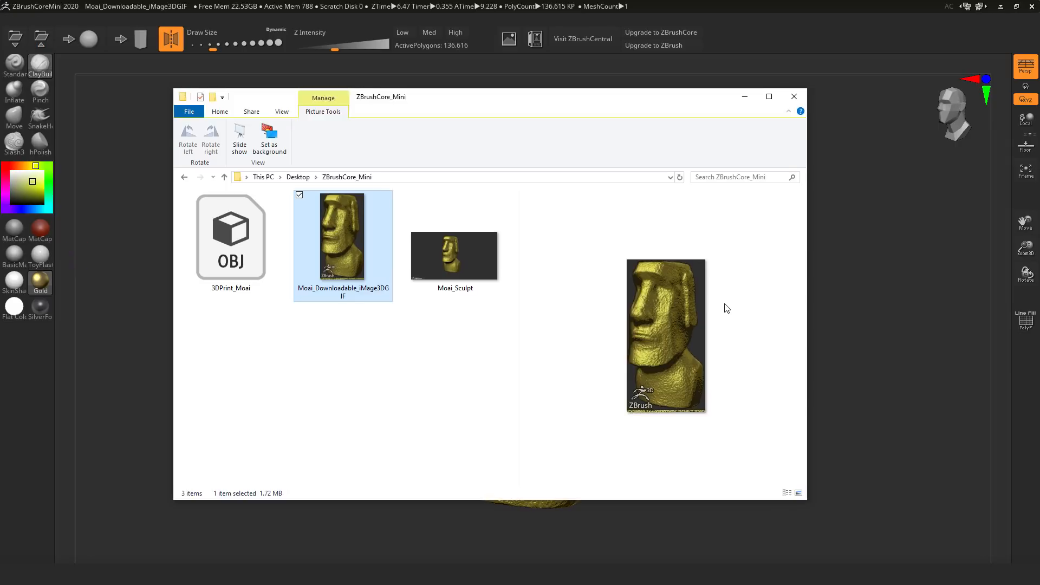
{"action": "mouse_move", "coordinate": [358, 300]}
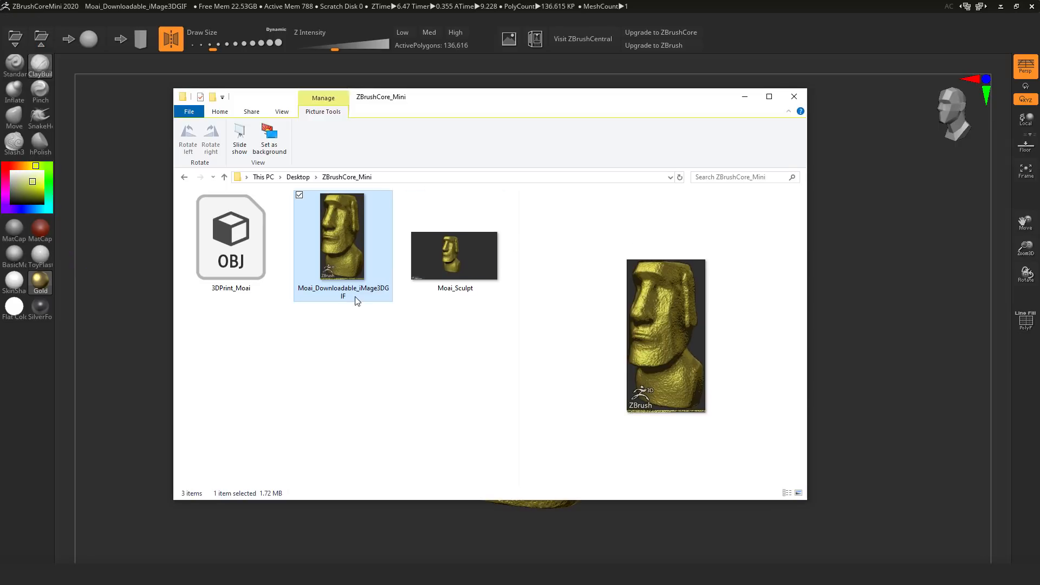
{"action": "mouse_move", "coordinate": [364, 405]}
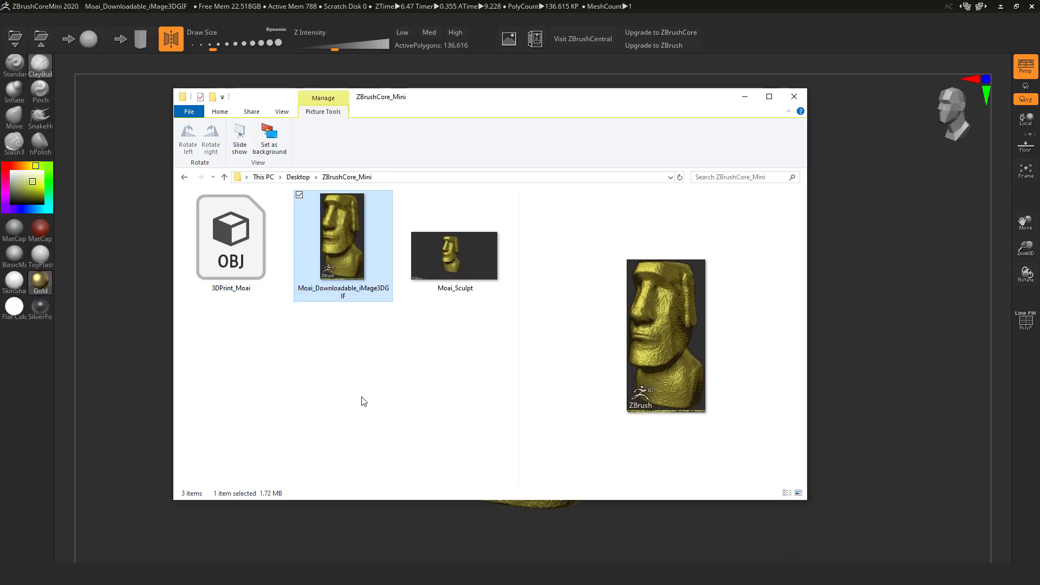
{"action": "mouse_move", "coordinate": [360, 271]}
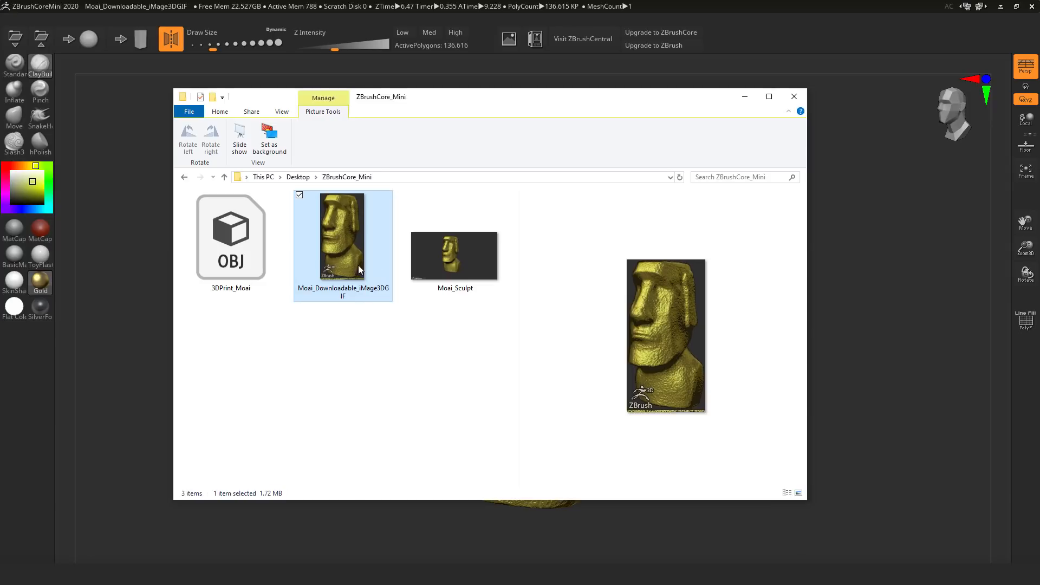
{"action": "mouse_move", "coordinate": [648, 287]}
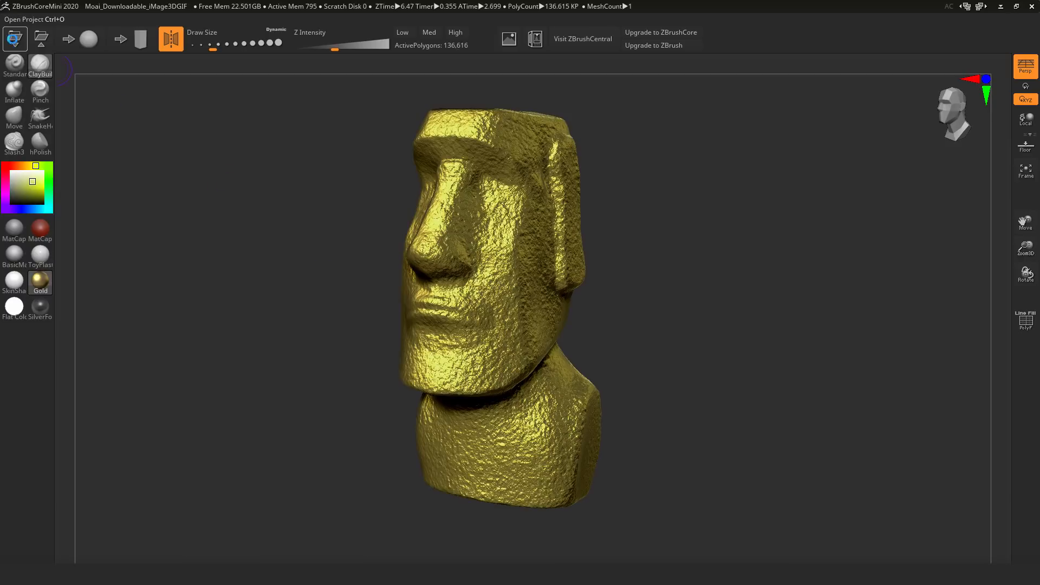
Step: Load the Frank_Downloadable_iMage3DGIF project from the Download folder
{"action": "left_click", "coordinate": [37, 39]}
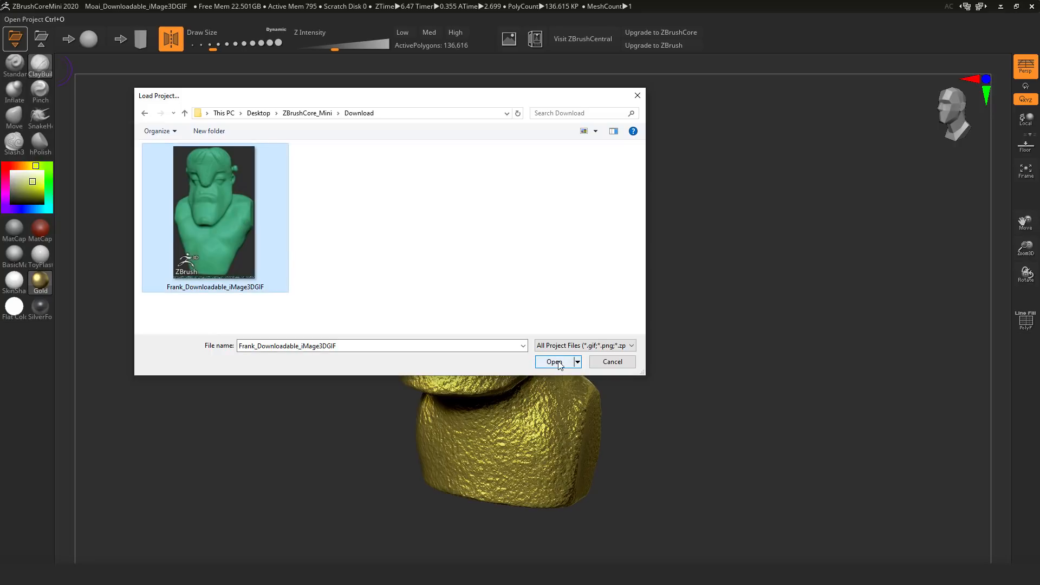
{"action": "left_click", "coordinate": [554, 362]}
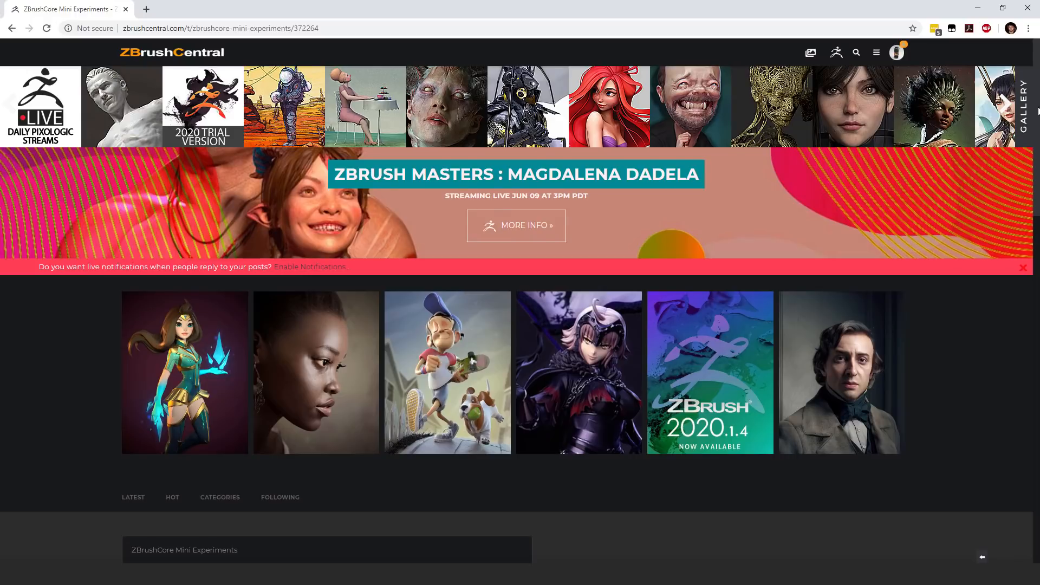
Step: Save the dinosaur sculpt image from the forum post into the Download folder
{"action": "scroll", "scroll_direction": "down", "scroll_amount": 3}
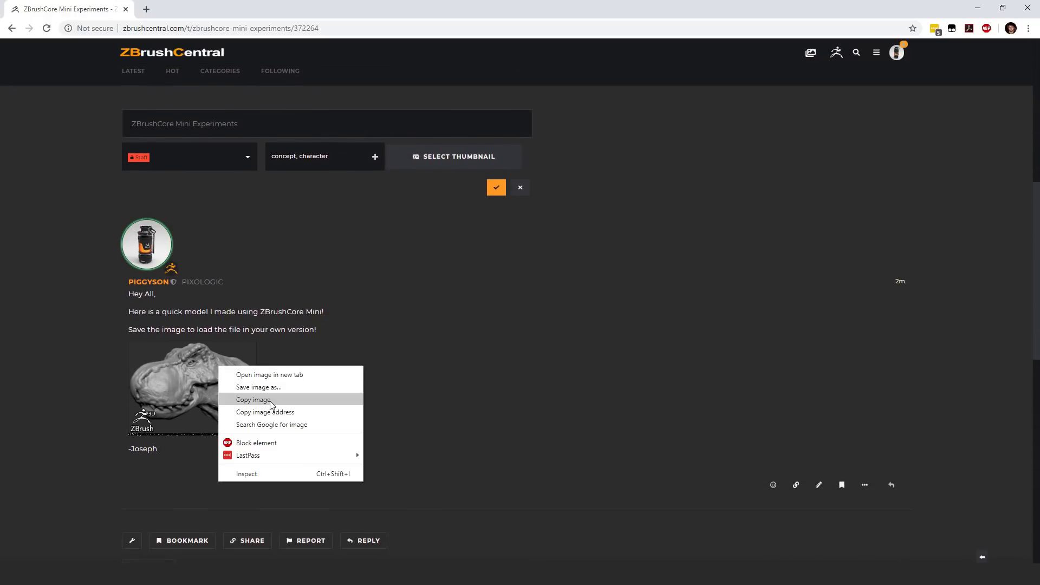
{"action": "left_click", "coordinate": [258, 387]}
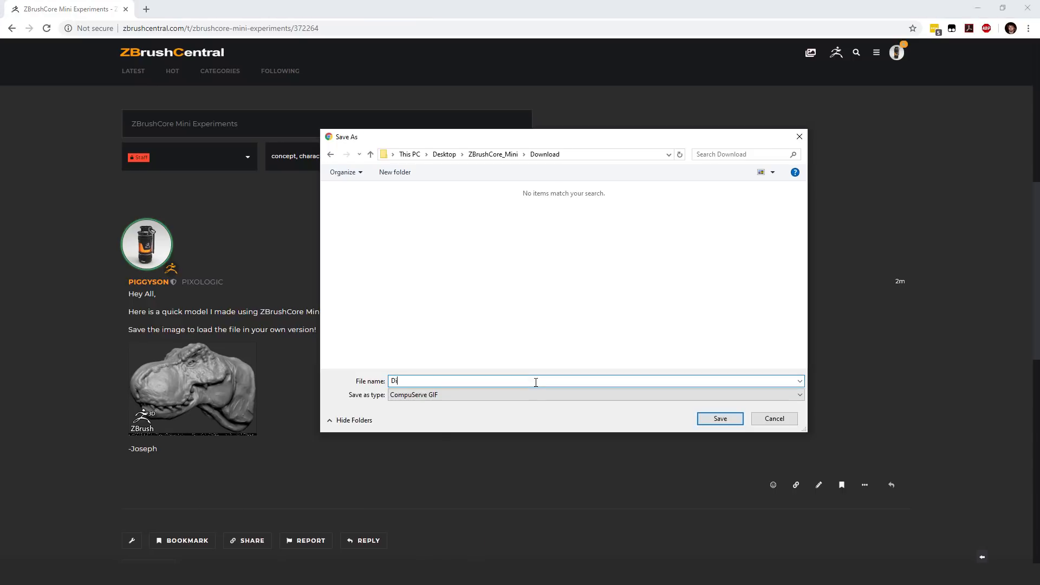
{"action": "left_click", "coordinate": [719, 418]}
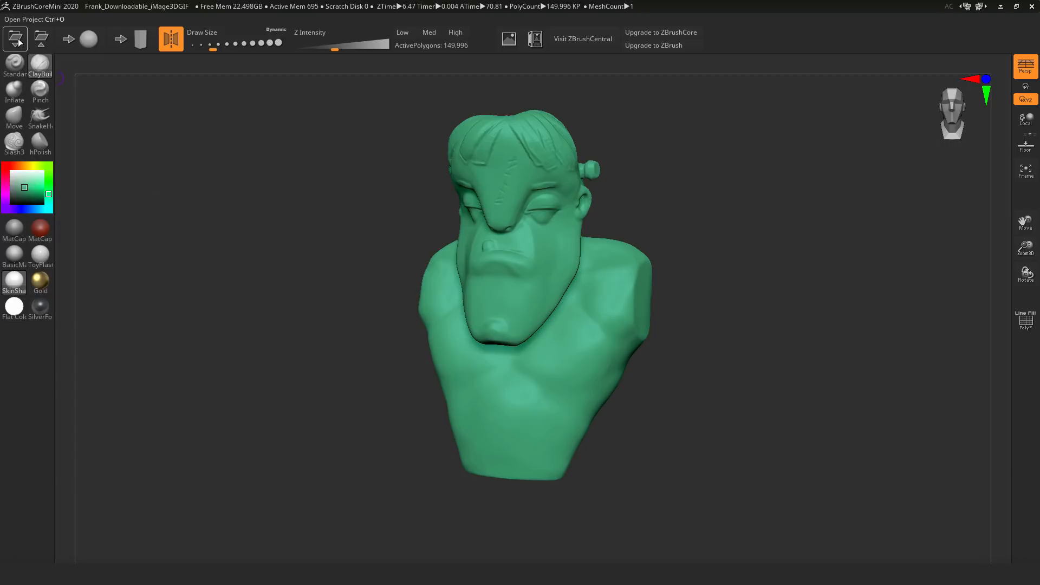
Step: Load the Dino image from the Download folder as a mesh and sculpt a stroke across its snout
{"action": "left_click", "coordinate": [15, 39]}
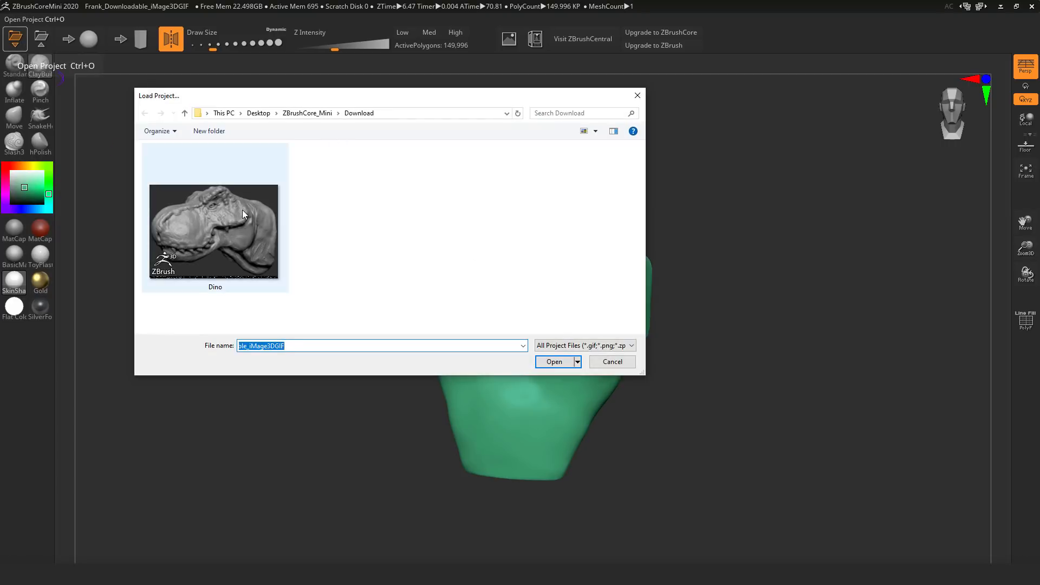
{"action": "left_click", "coordinate": [213, 229]}
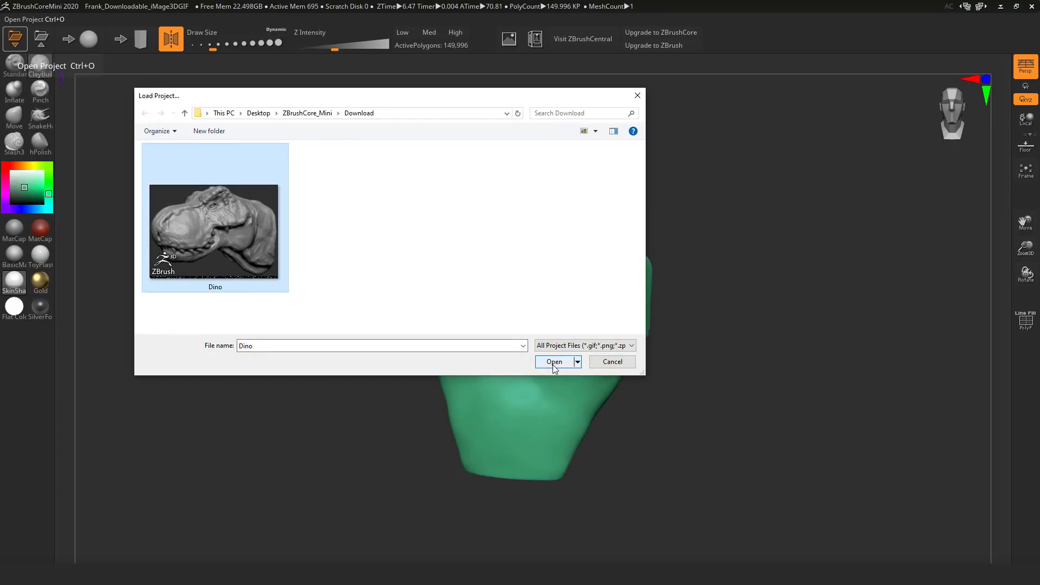
{"action": "left_click", "coordinate": [554, 362]}
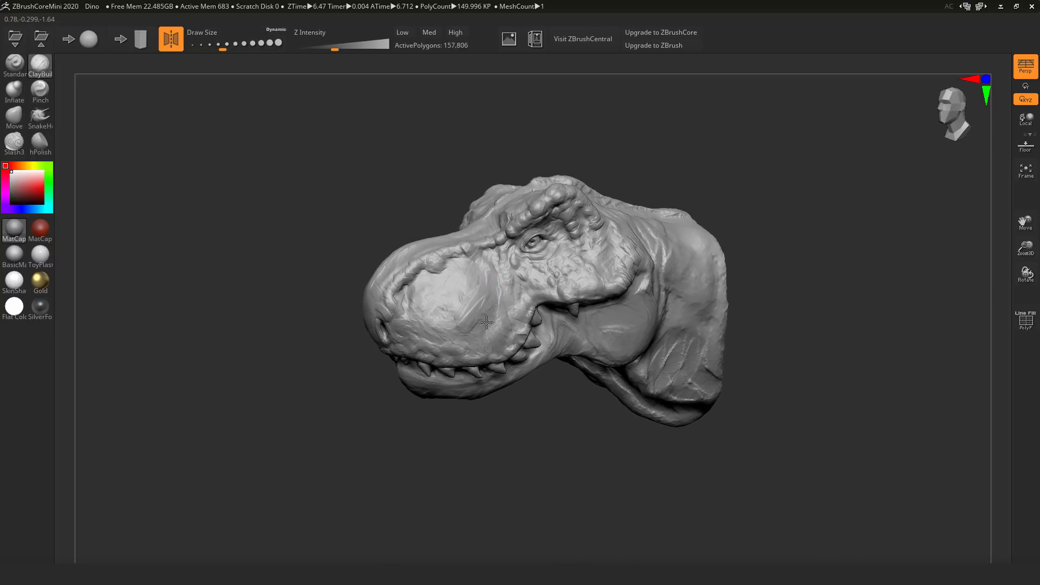
{"action": "left_click_drag", "start_coordinate": [484, 323], "coordinate": [465, 325]}
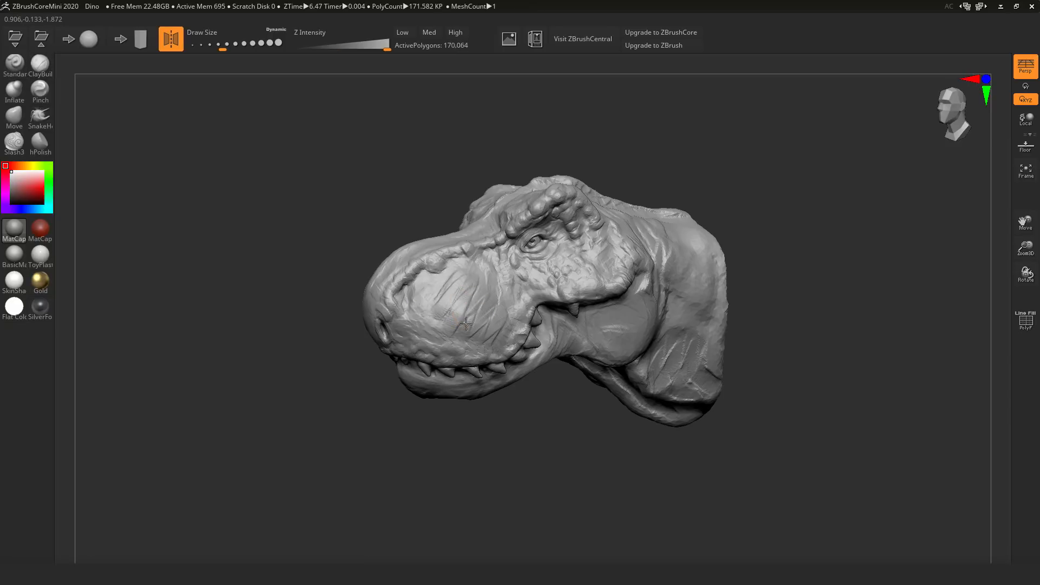